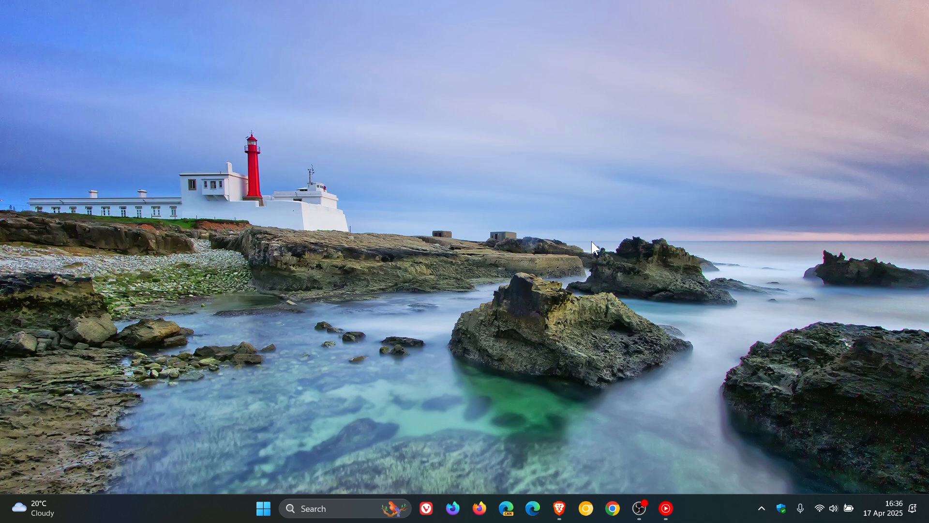
# Bring the Brave window with the BeyondTrust Microsoft Vulnerabilities Report 2025 page to the front.
pyautogui.click(558, 509)
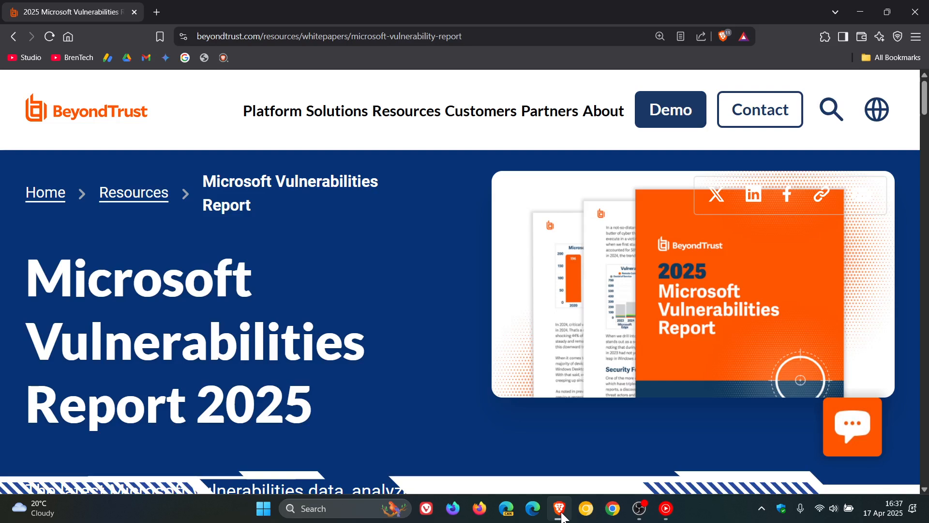
pyautogui.moveTo(418, 263)
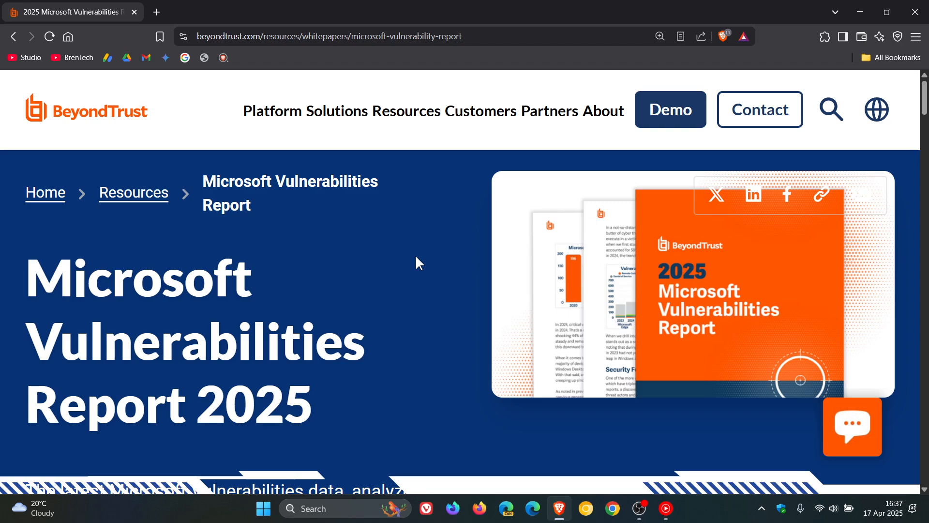
pyautogui.moveTo(451, 218)
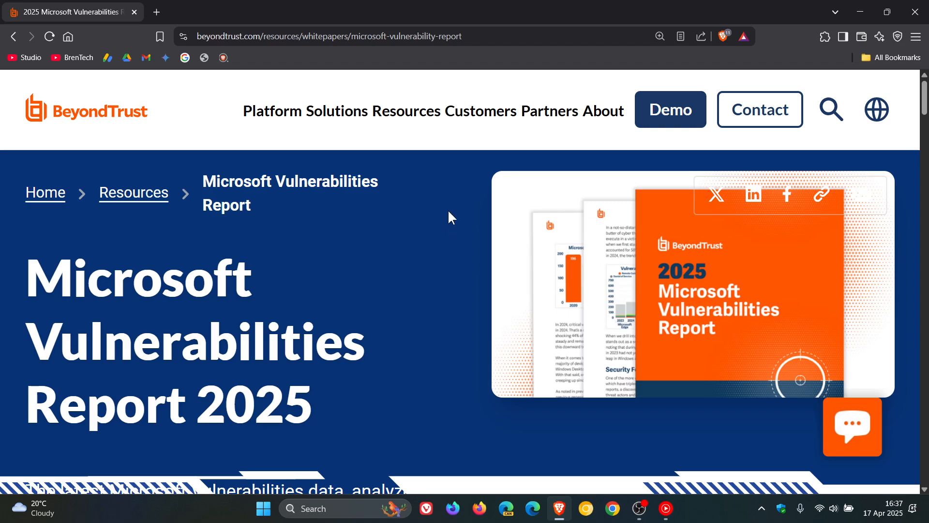
# Scroll down to the Key Findings list showing the 1,360 total vulnerabilities figure.
pyautogui.scroll(-3)
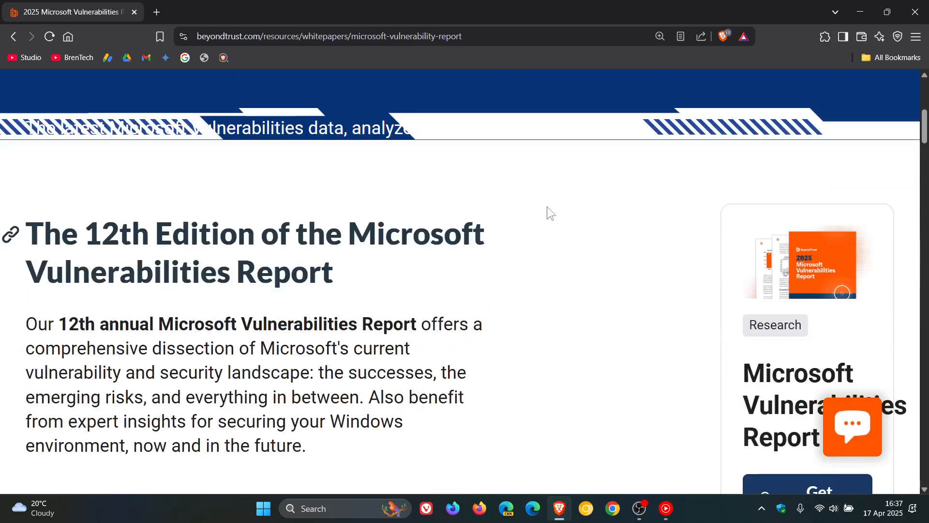
pyautogui.scroll(-3)
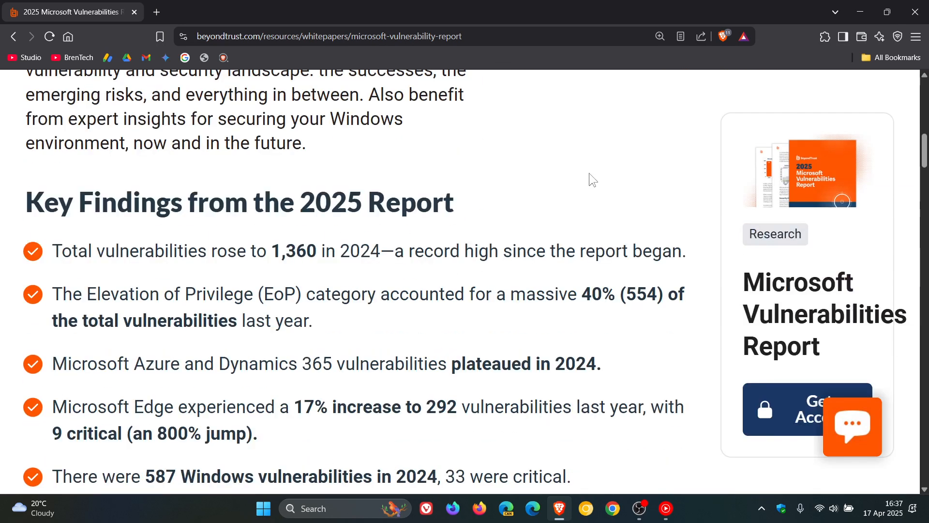
pyautogui.scroll(-3)
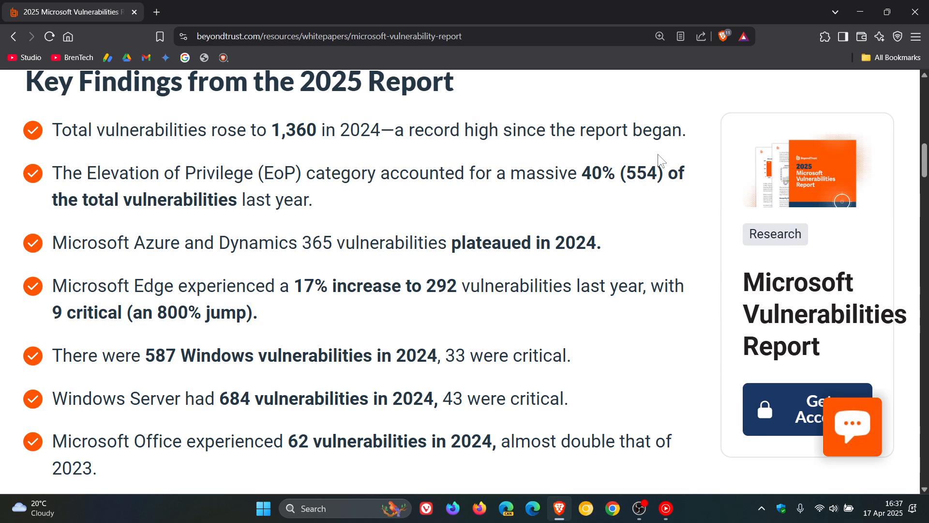
pyautogui.moveTo(693, 133)
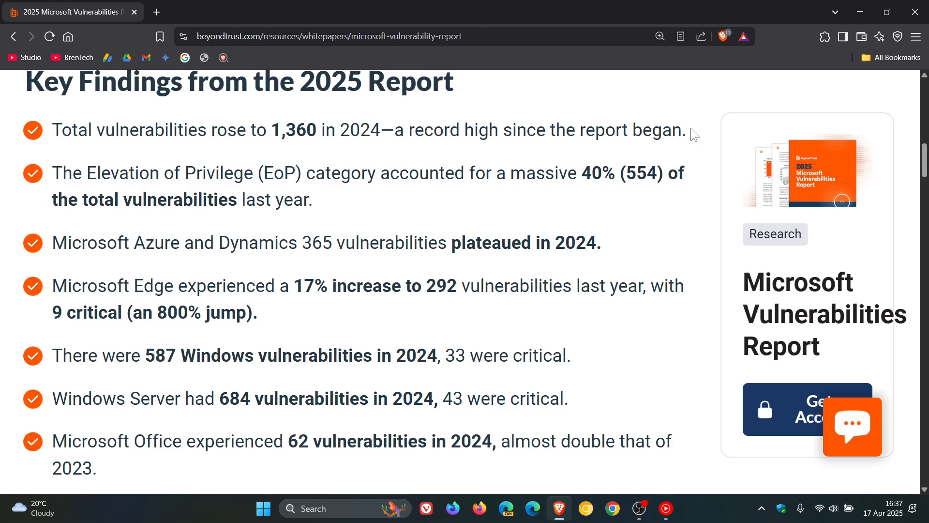
pyautogui.moveTo(707, 169)
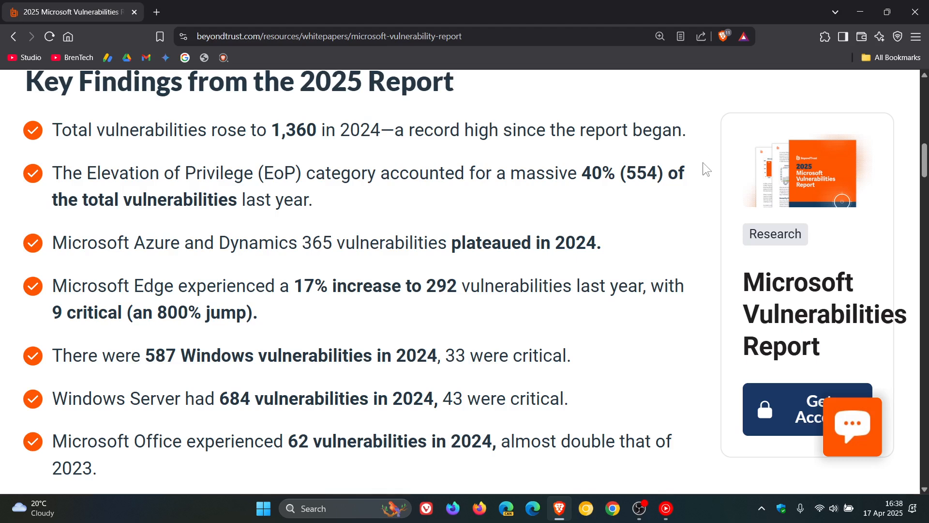
pyautogui.moveTo(670, 192)
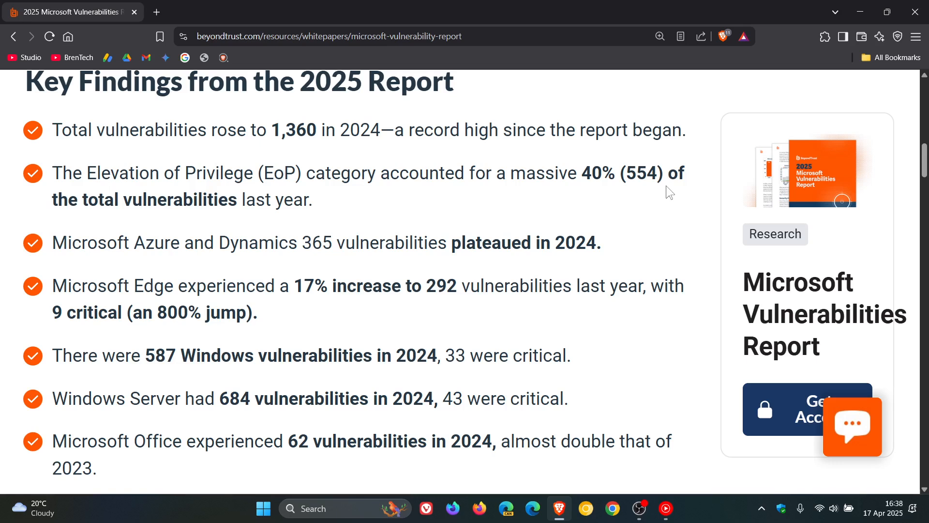
pyautogui.moveTo(639, 235)
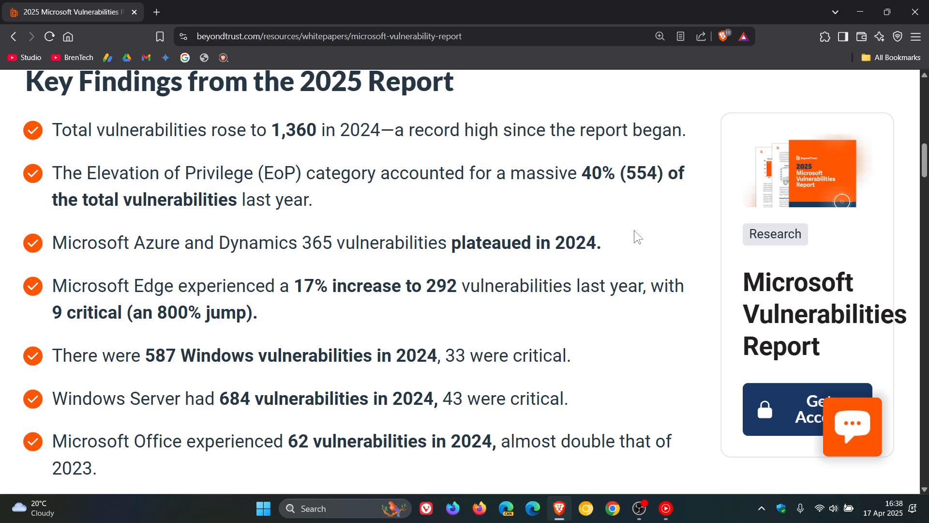
pyautogui.moveTo(627, 242)
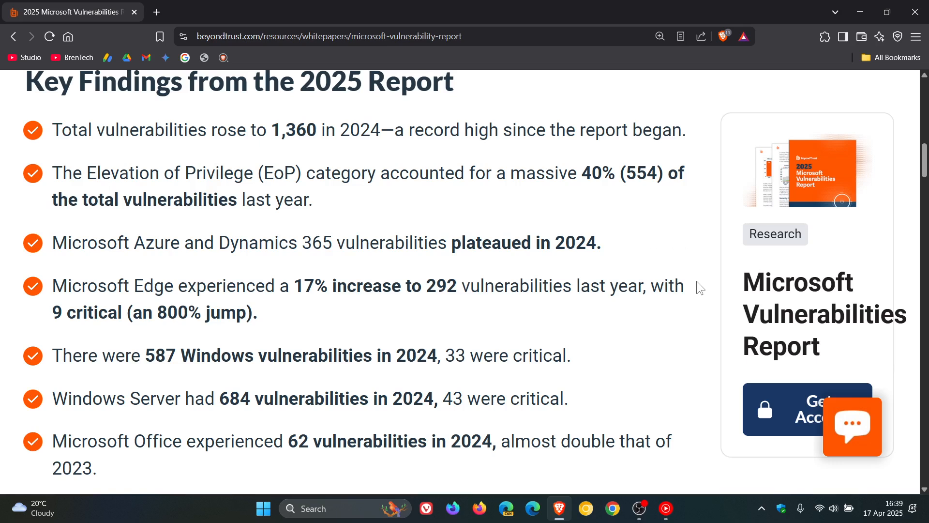
pyautogui.moveTo(695, 291)
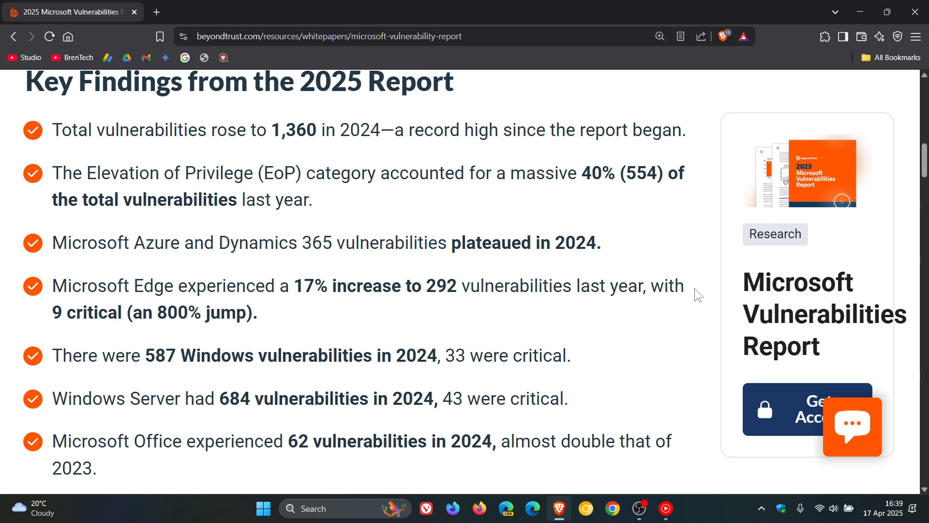
pyautogui.moveTo(313, 317)
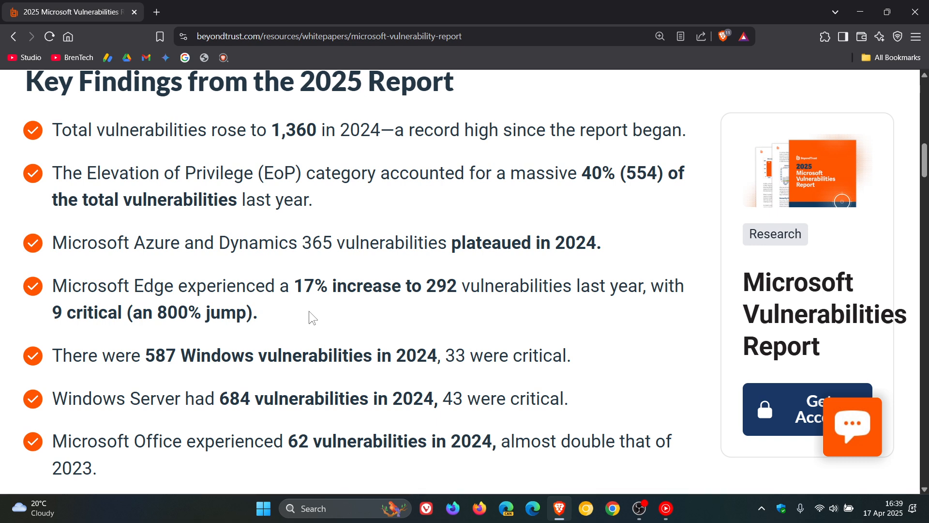
pyautogui.moveTo(267, 330)
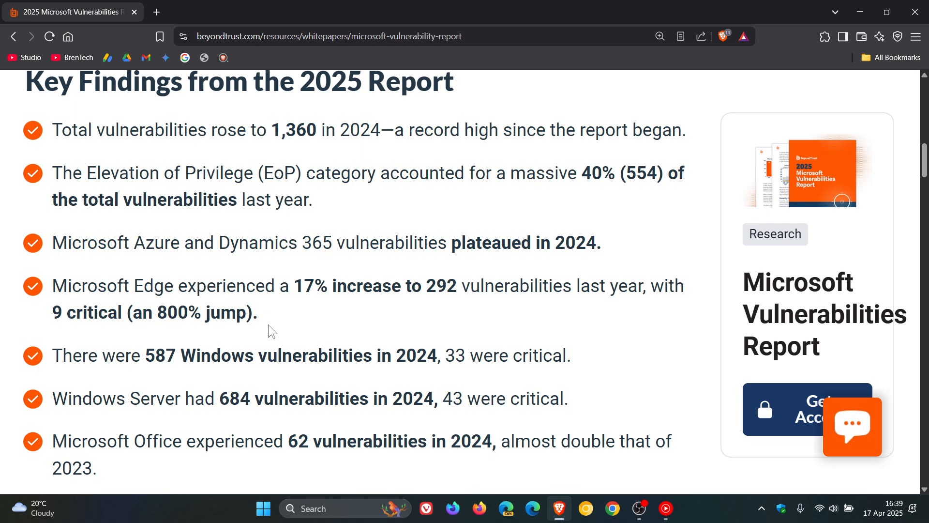
pyautogui.moveTo(283, 327)
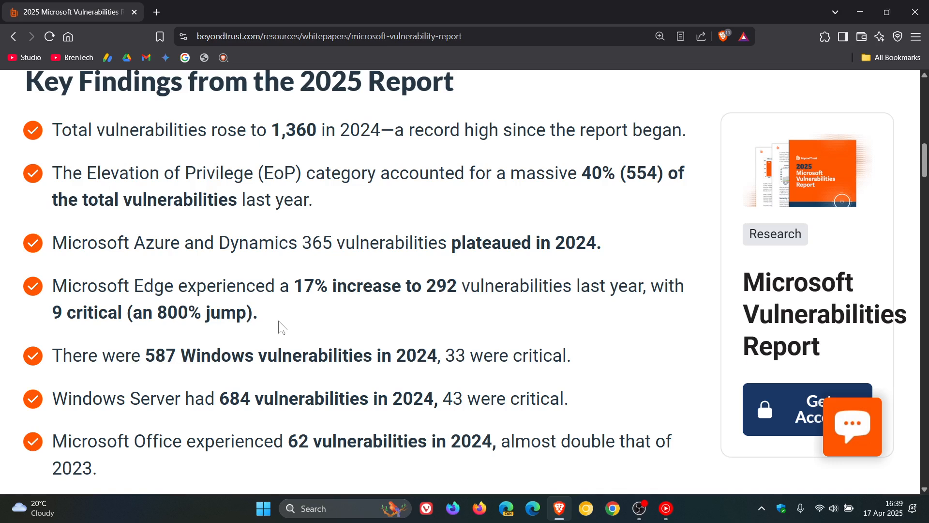
pyautogui.moveTo(610, 351)
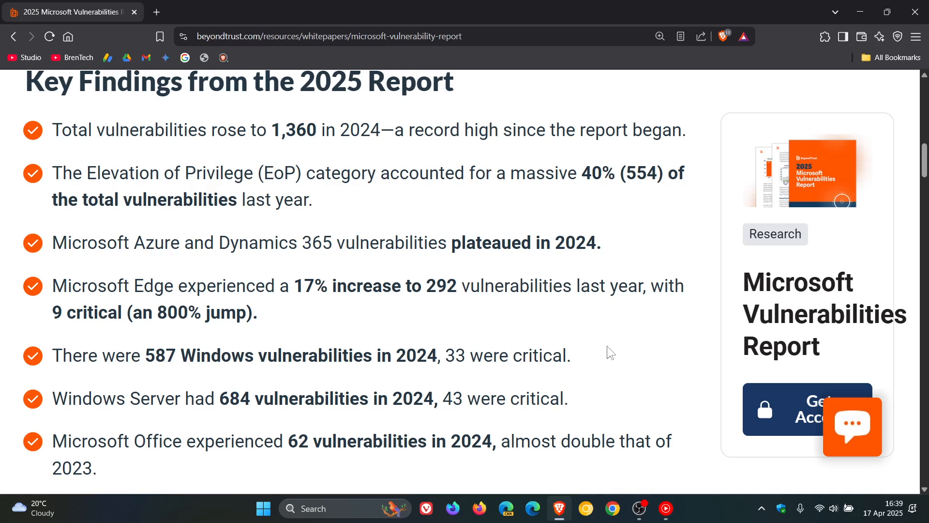
pyautogui.moveTo(596, 354)
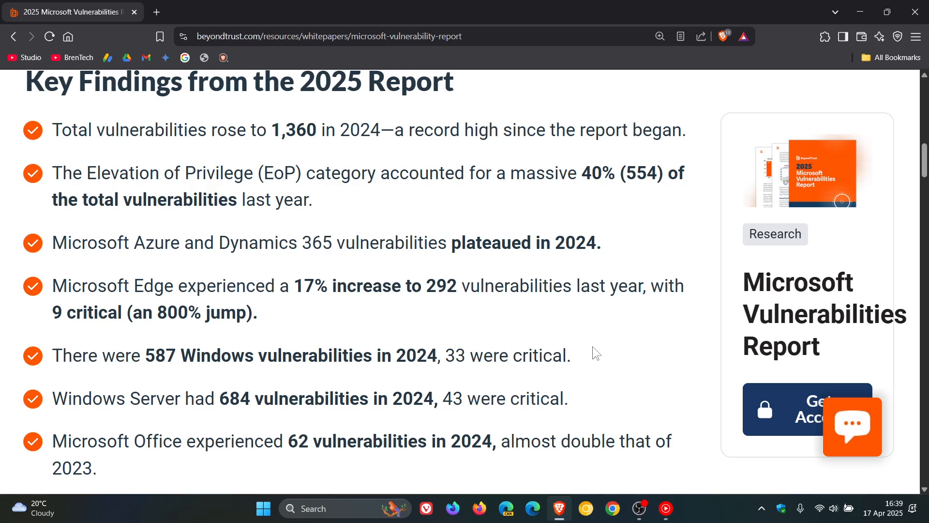
pyautogui.moveTo(602, 403)
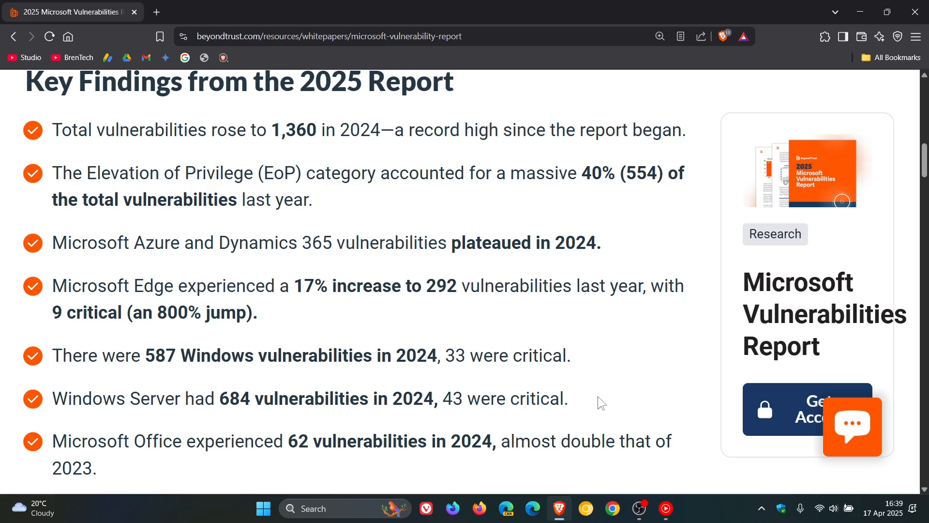
pyautogui.moveTo(601, 390)
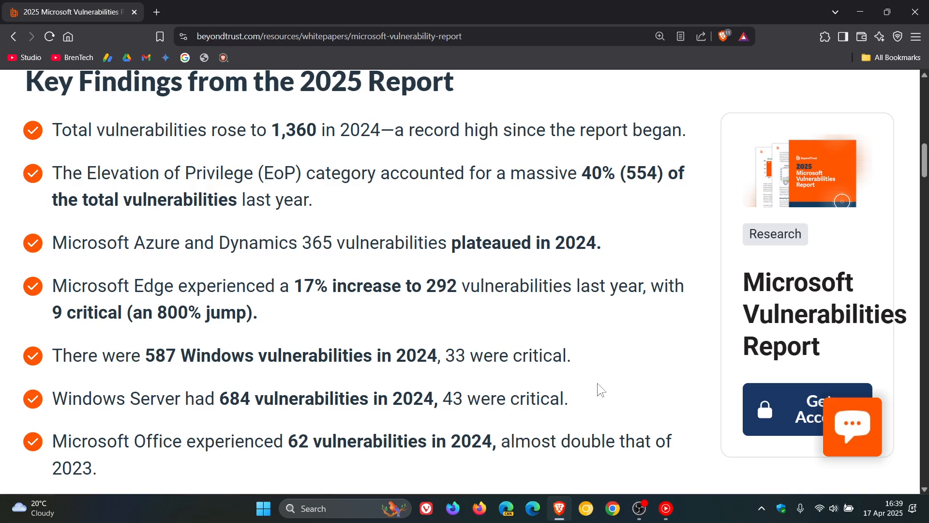
pyautogui.moveTo(602, 398)
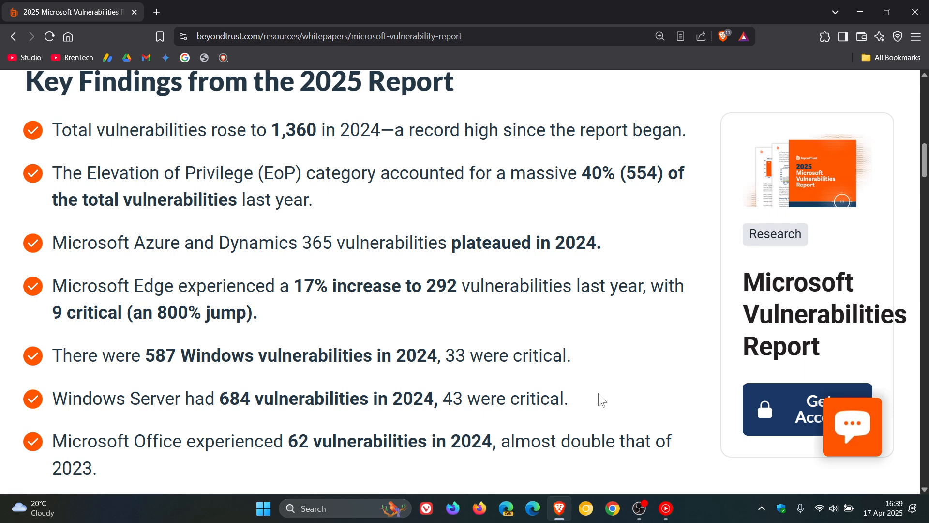
pyautogui.moveTo(608, 412)
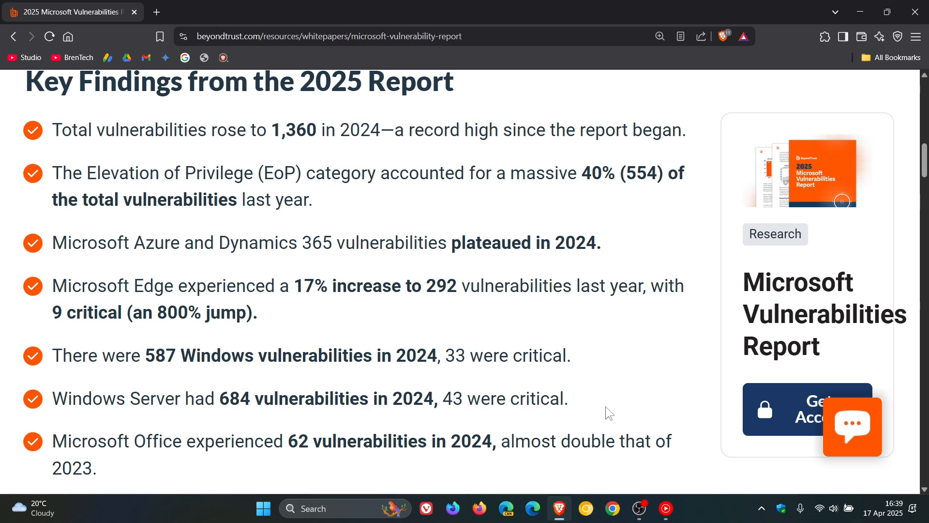
pyautogui.moveTo(618, 409)
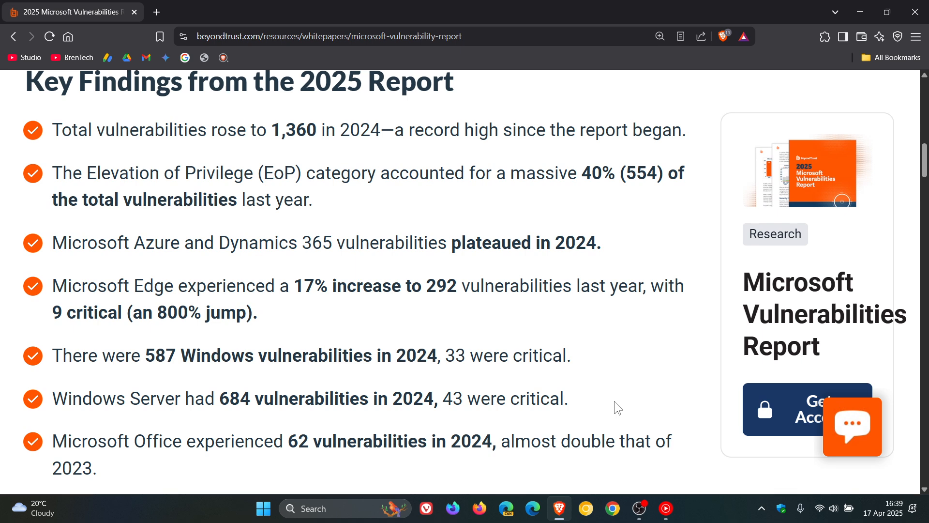
# Scroll a little further to reveal the last finding and the 'Read the full report' paragraph.
pyautogui.scroll(-3)
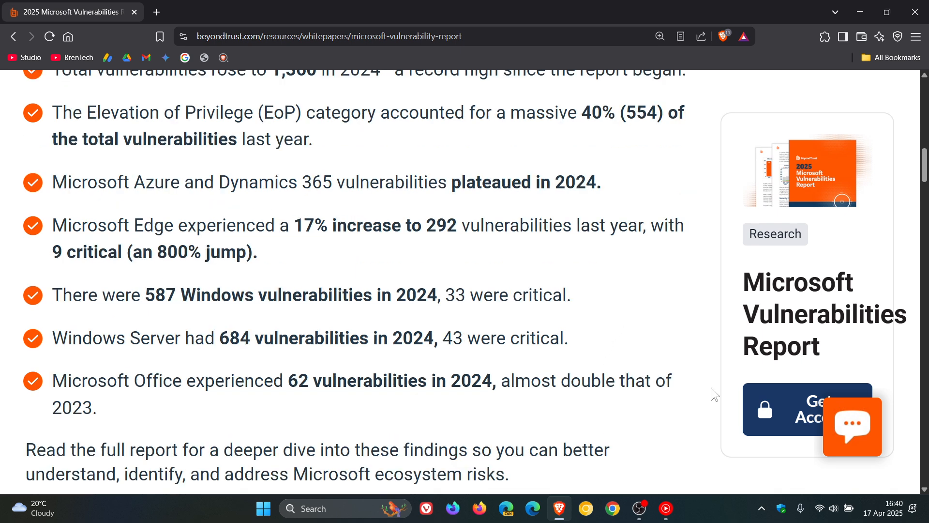
pyautogui.moveTo(689, 382)
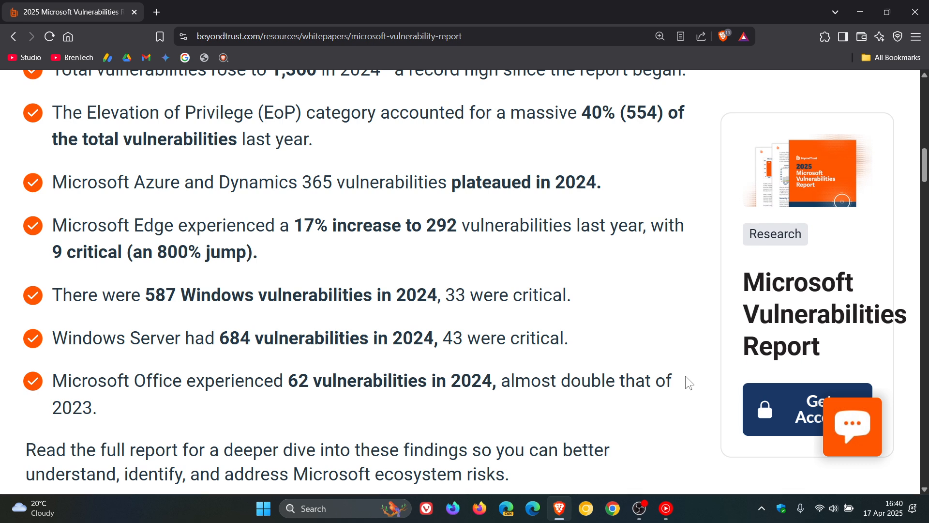
pyautogui.moveTo(682, 384)
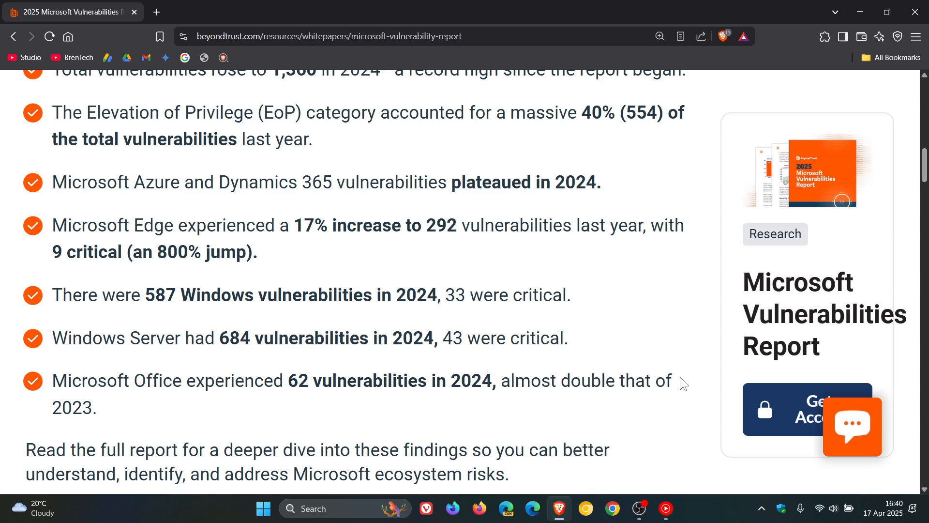
pyautogui.moveTo(591, 340)
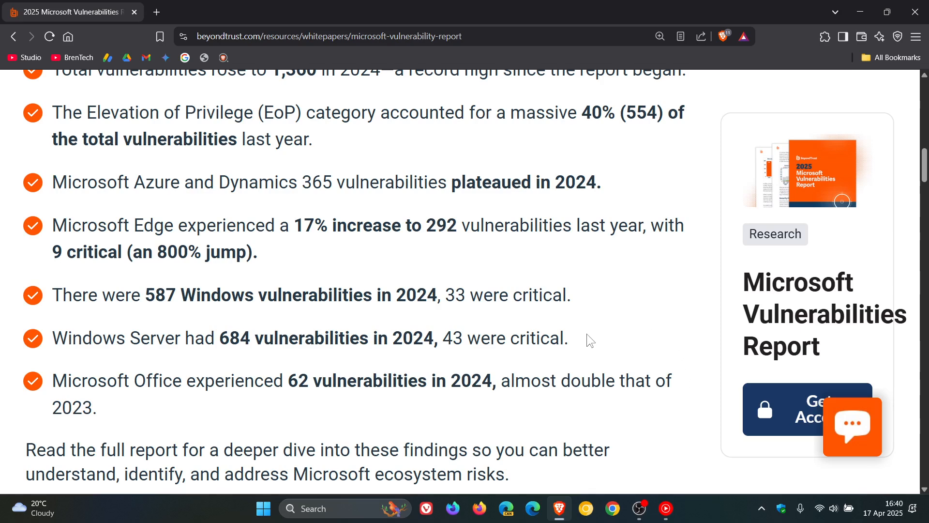
pyautogui.moveTo(692, 383)
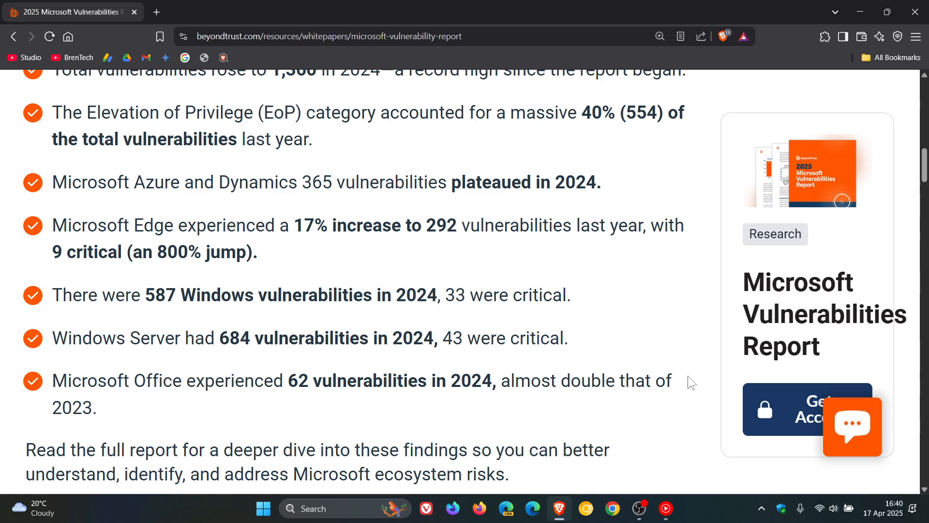
pyautogui.moveTo(678, 375)
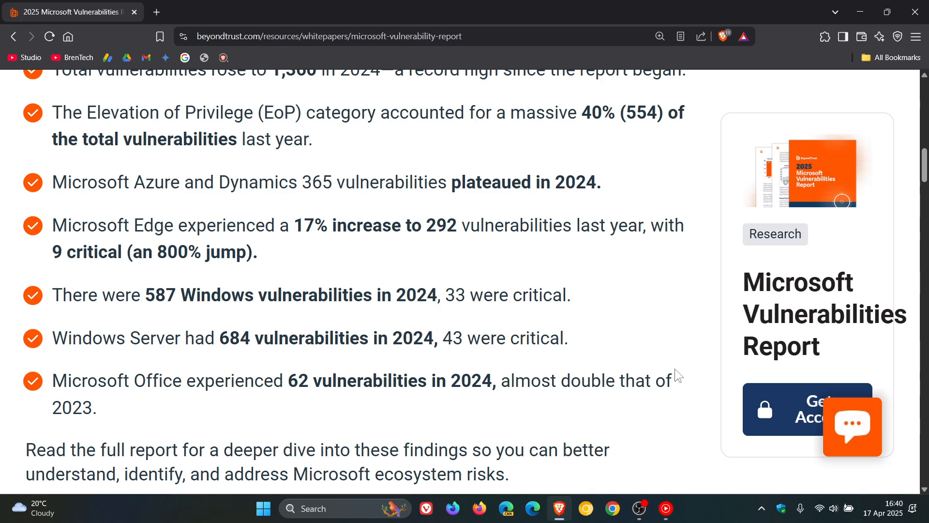